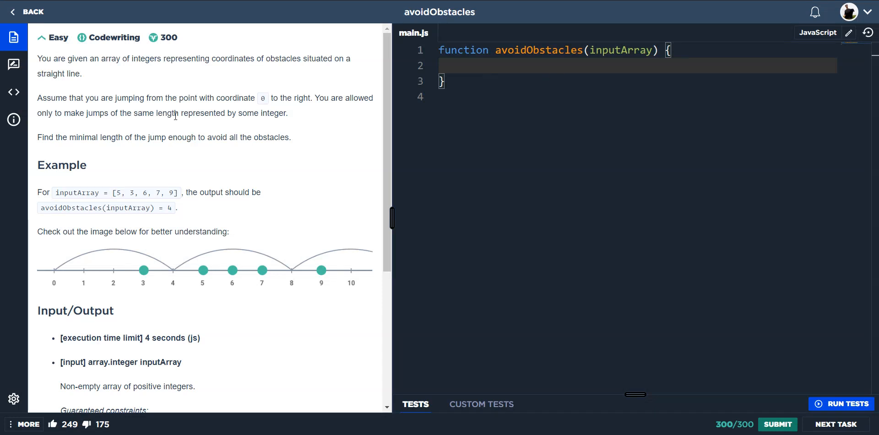
pyautogui.moveTo(267, 72)
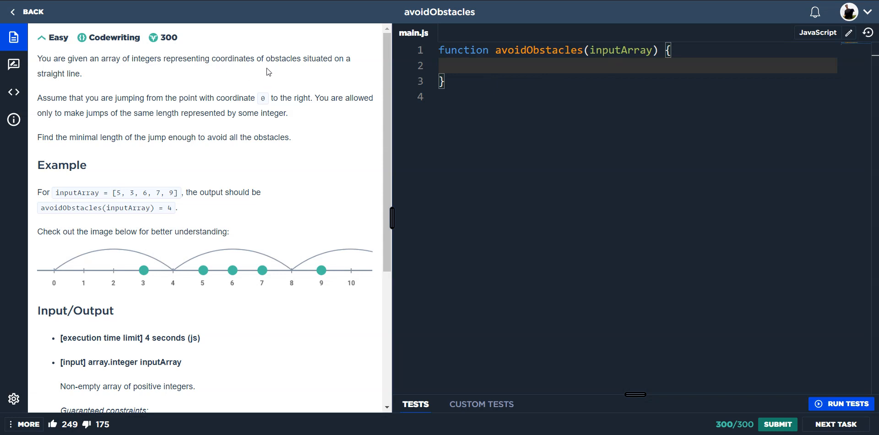
pyautogui.moveTo(153, 73)
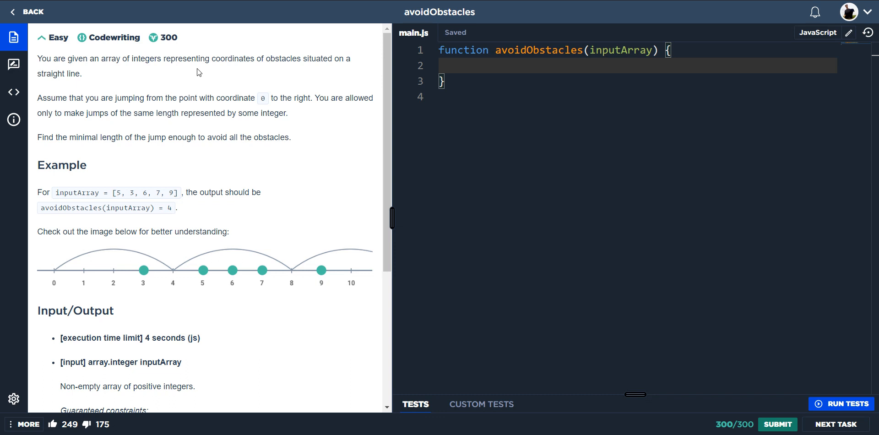
pyautogui.moveTo(150, 83)
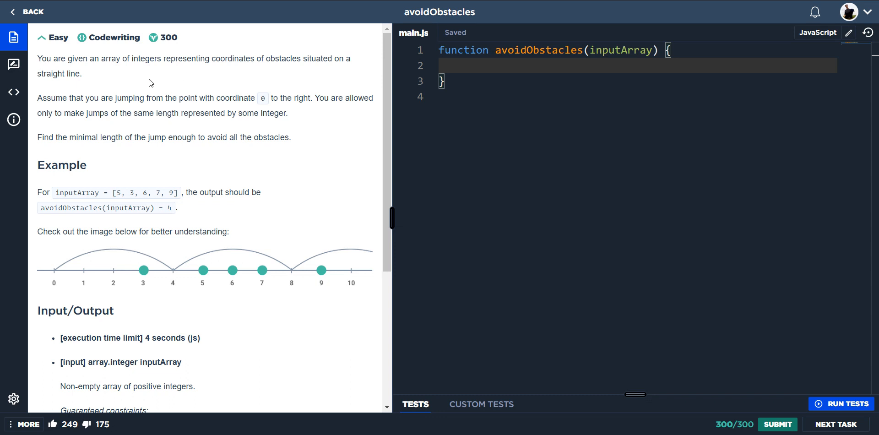
pyautogui.moveTo(221, 116)
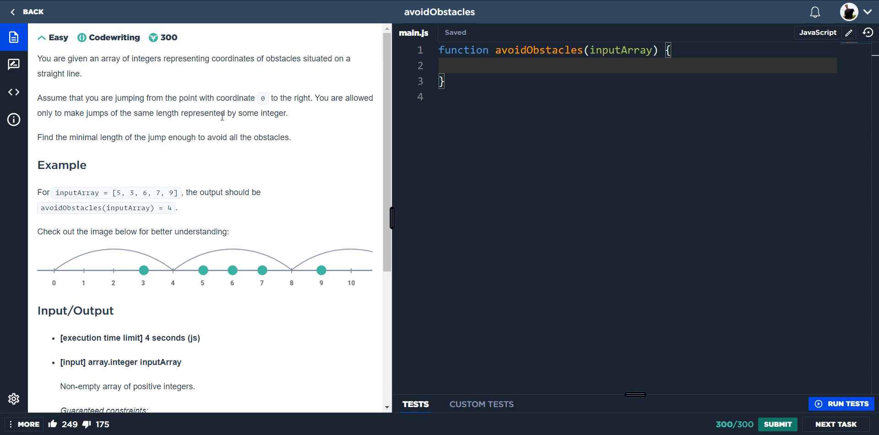
pyautogui.moveTo(328, 131)
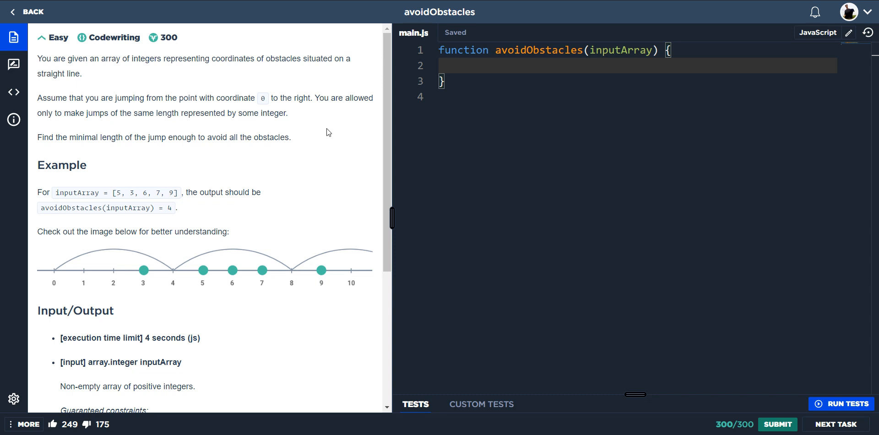
pyautogui.moveTo(309, 164)
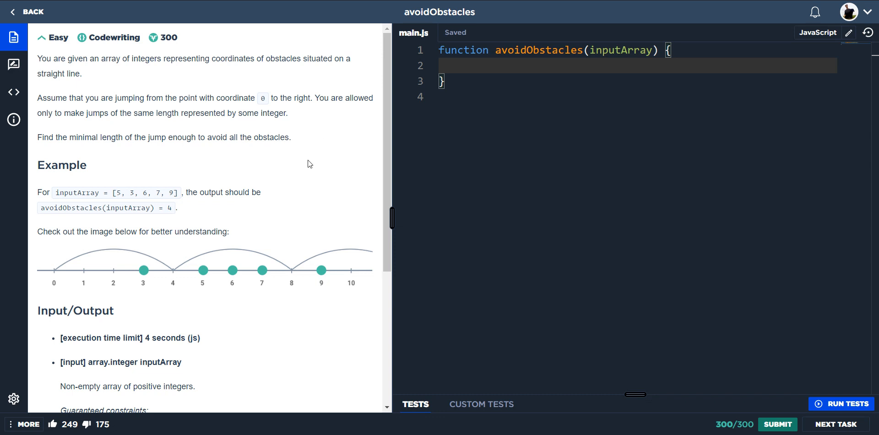
pyautogui.moveTo(98, 273)
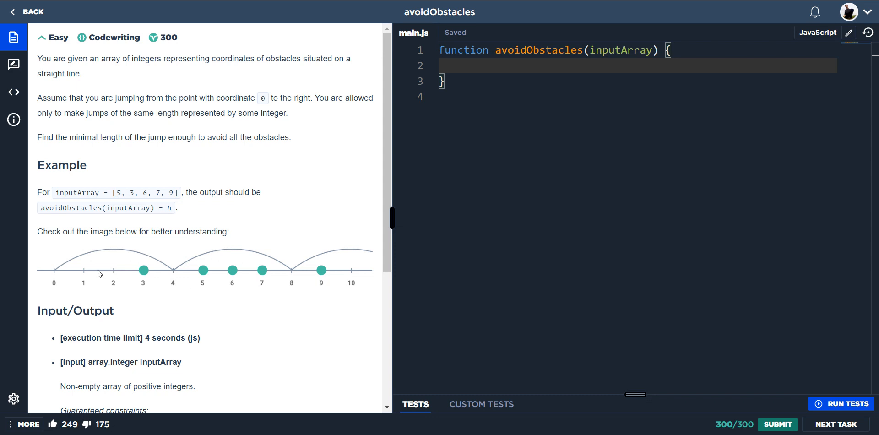
pyautogui.moveTo(441, 194)
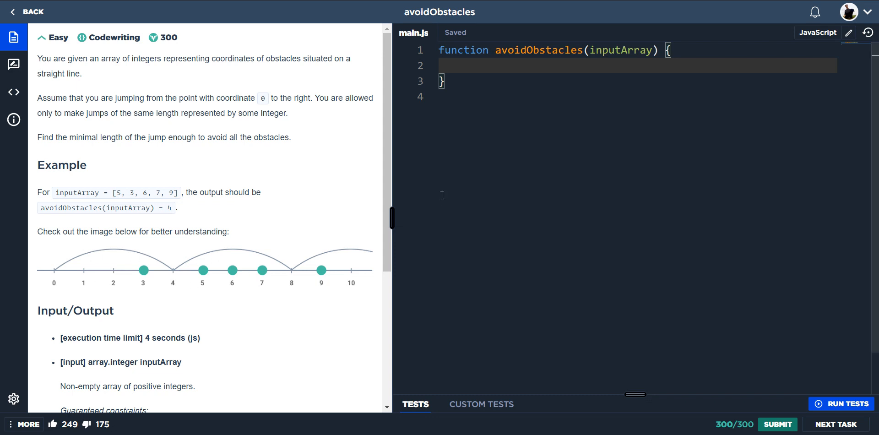
# Focus the function body and highlight the example array [5, 3, 6, 7, 9] in the description.
pyautogui.click(518, 68)
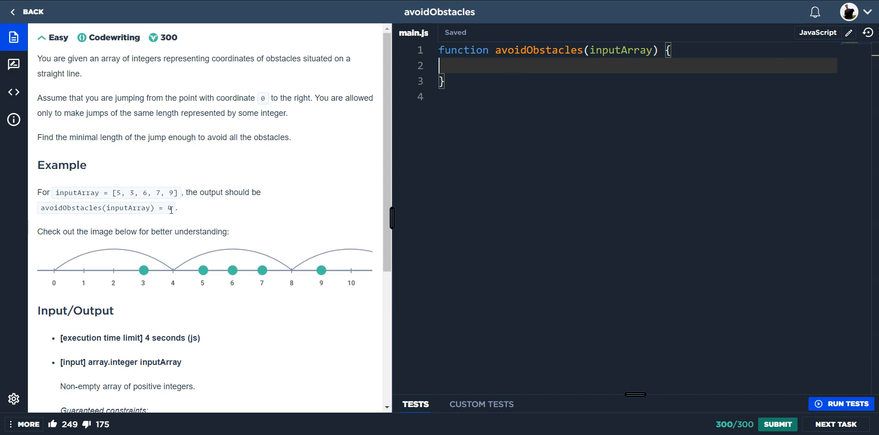
pyautogui.doubleClick(170, 208)
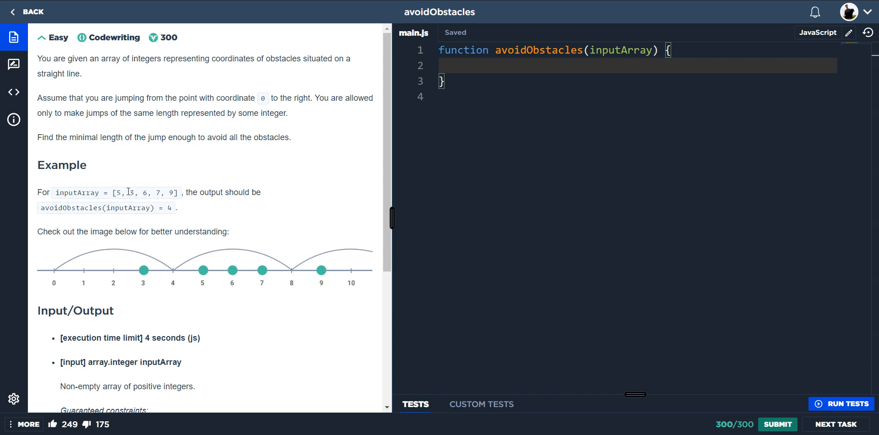
pyautogui.moveTo(112, 192); pyautogui.dragTo(166, 193)
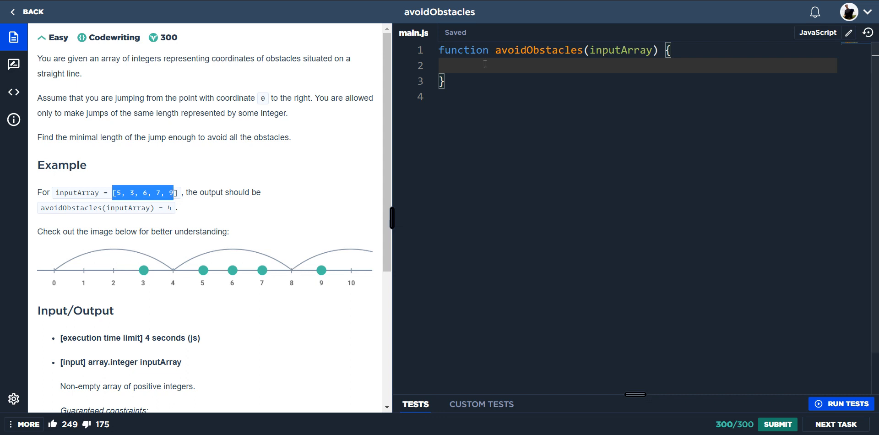
# Write console.log(5 % 1) on line 2 inside avoidObstacles.
pyautogui.write('console.log(')
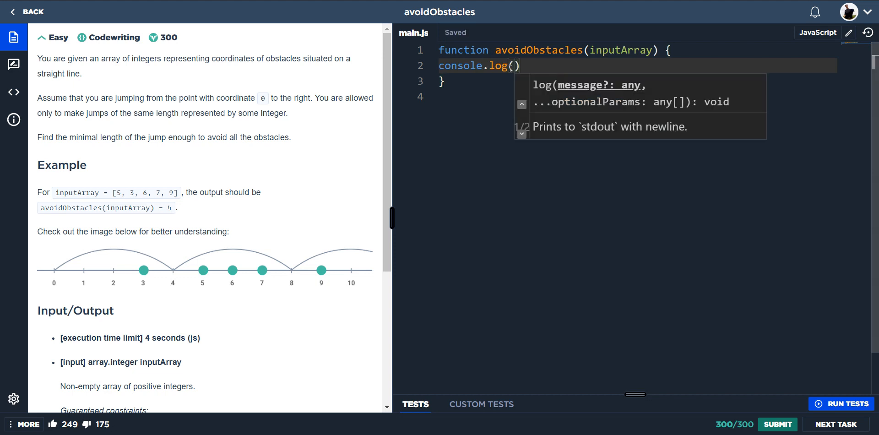
pyautogui.write('5')
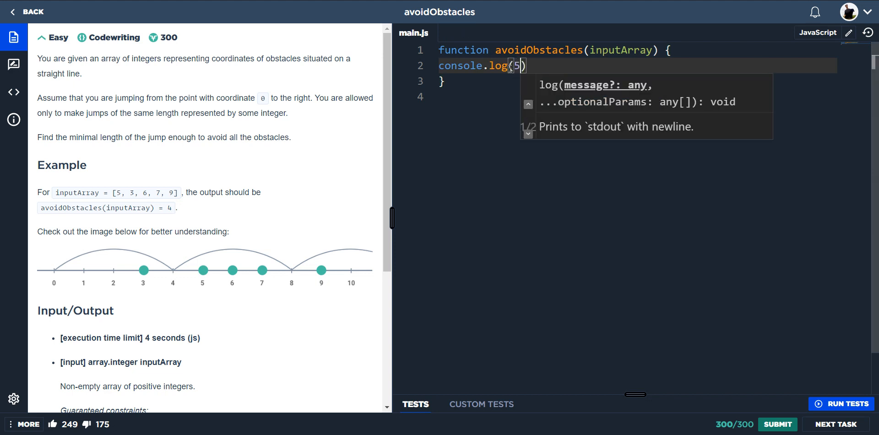
pyautogui.write('%')
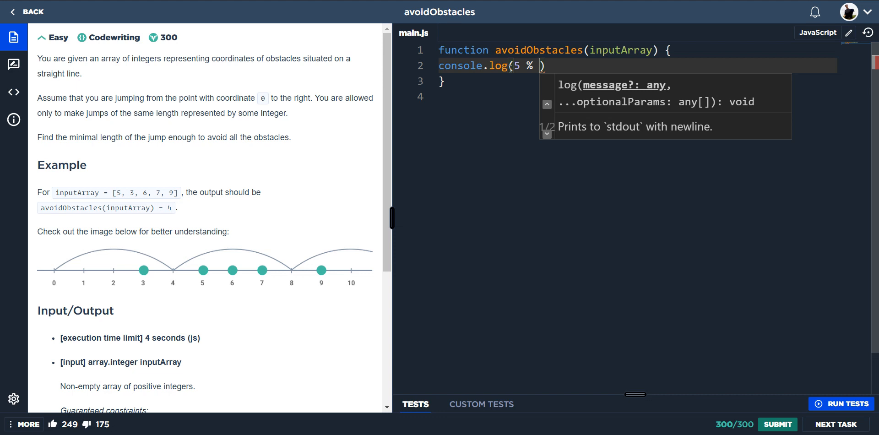
pyautogui.write('1')
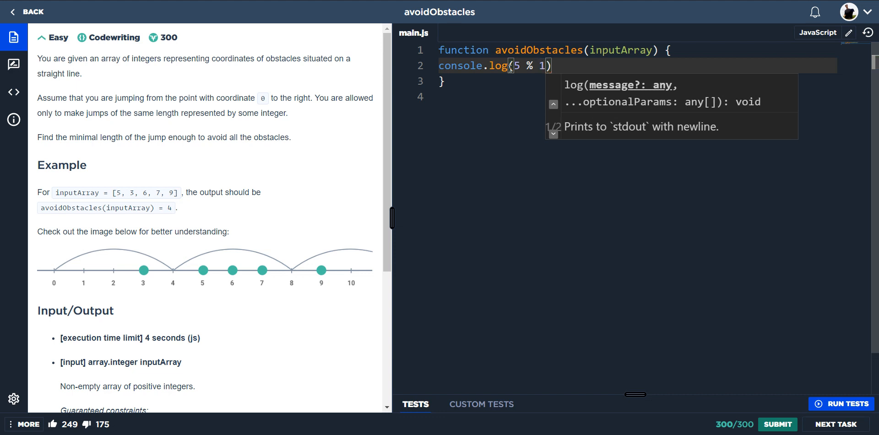
pyautogui.moveTo(850, 403)
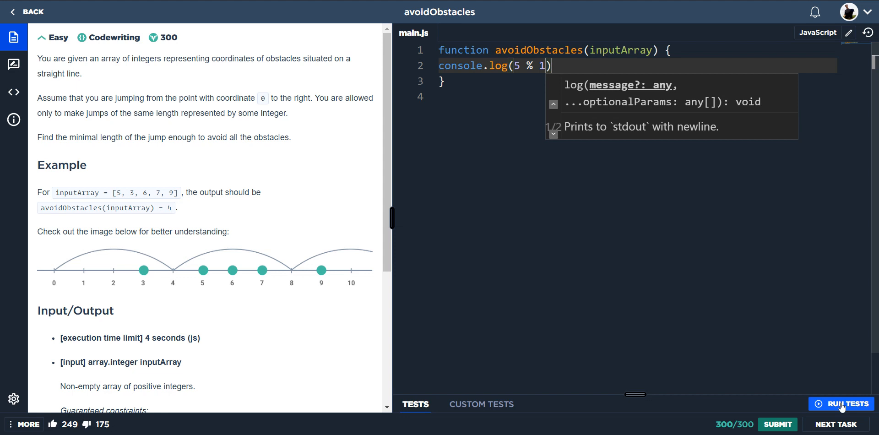
# Run the tests and view Test 1's console output of 0 with 0/6 passing.
pyautogui.click(845, 404)
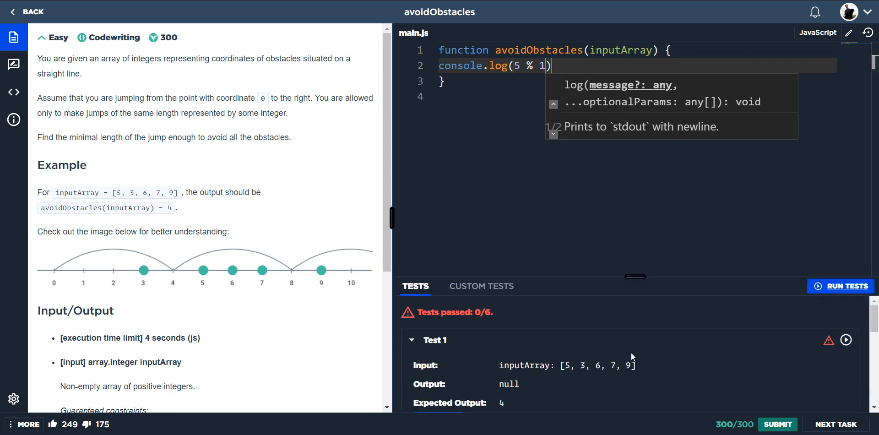
pyautogui.scroll(-3)
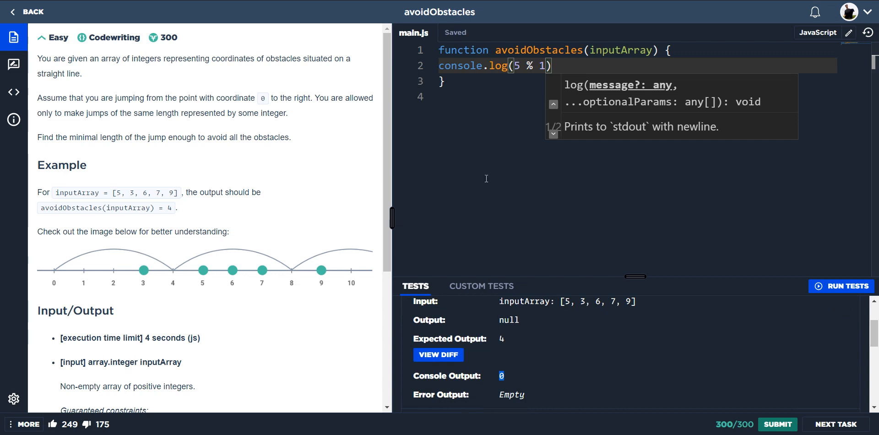
pyautogui.moveTo(512, 378)
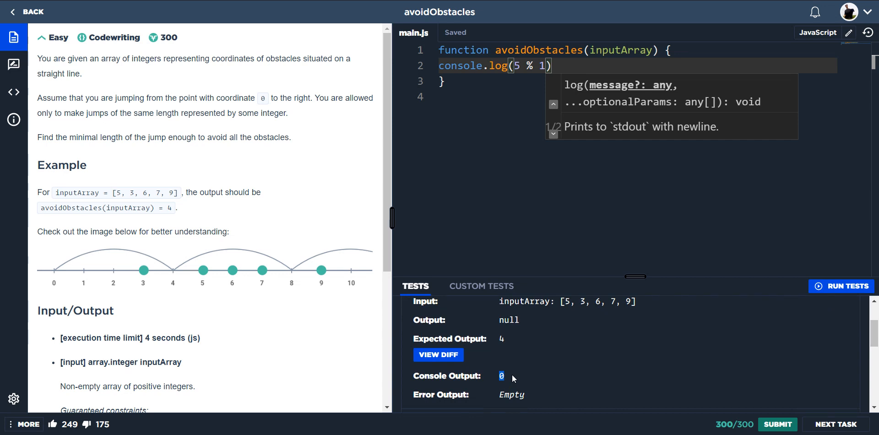
pyautogui.moveTo(510, 370)
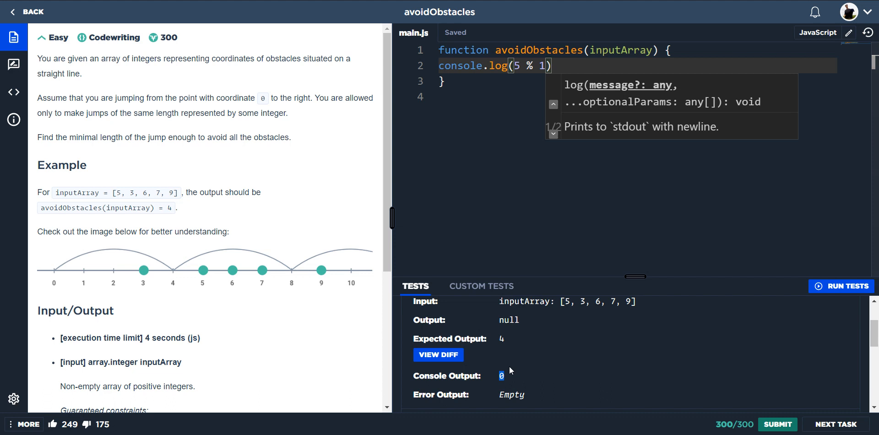
pyautogui.moveTo(558, 56)
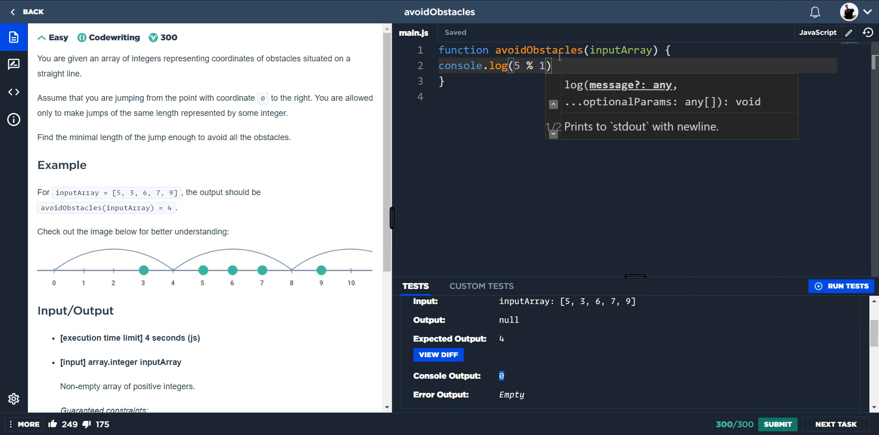
pyautogui.moveTo(541, 66)
pyautogui.write('2')
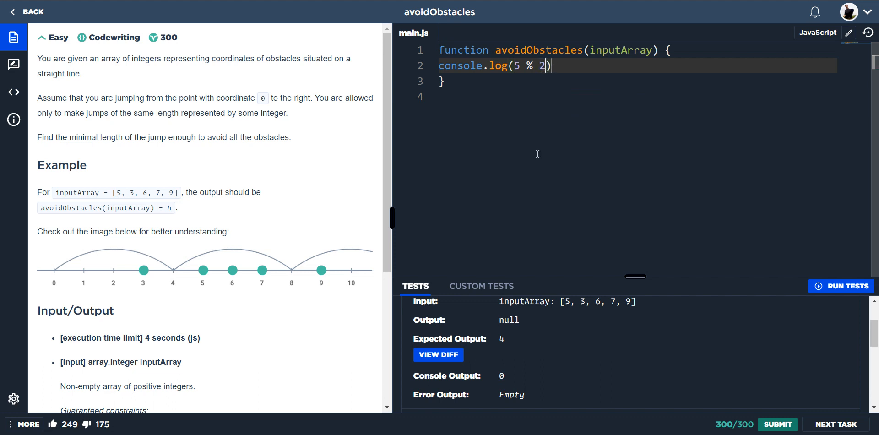
pyautogui.moveTo(841, 286)
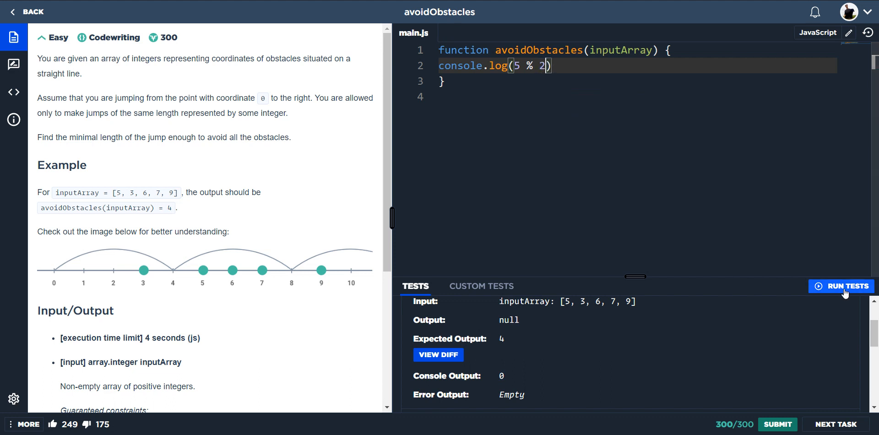
# Run the tests on 5 % 2 and view Test 1's console output of 1.
pyautogui.click(840, 286)
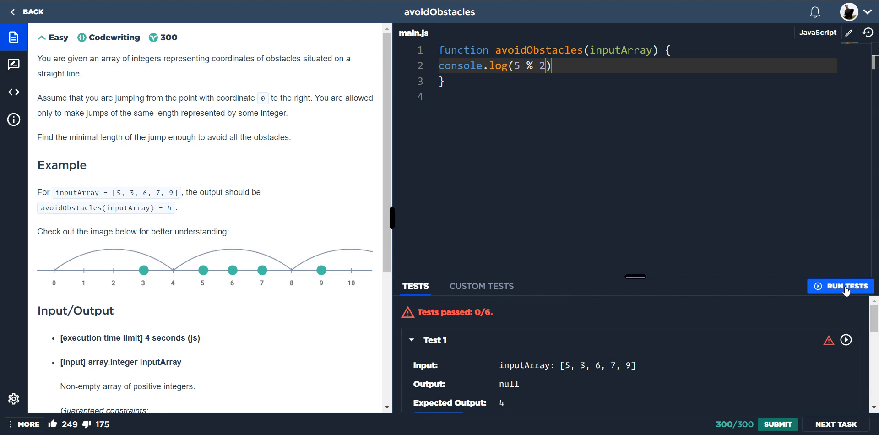
pyautogui.moveTo(543, 236)
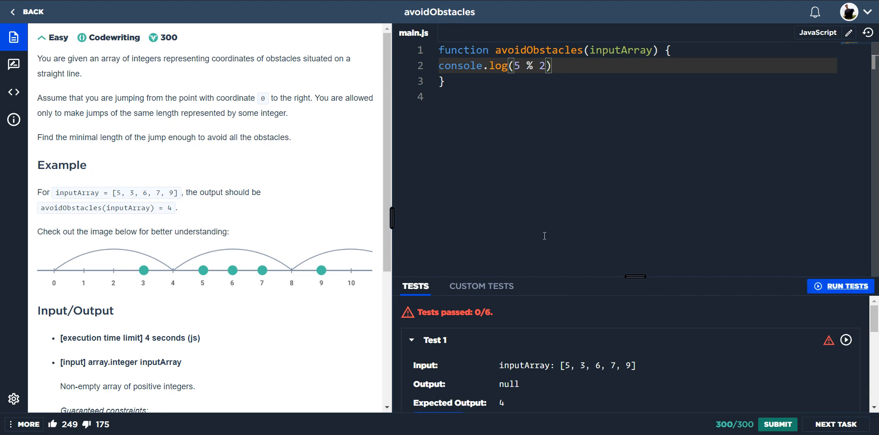
pyautogui.moveTo(525, 344)
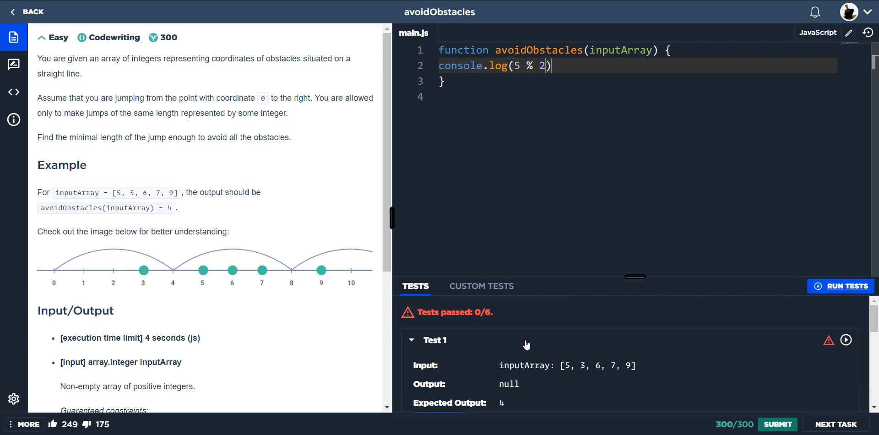
pyautogui.scroll(-3)
pyautogui.write('3')
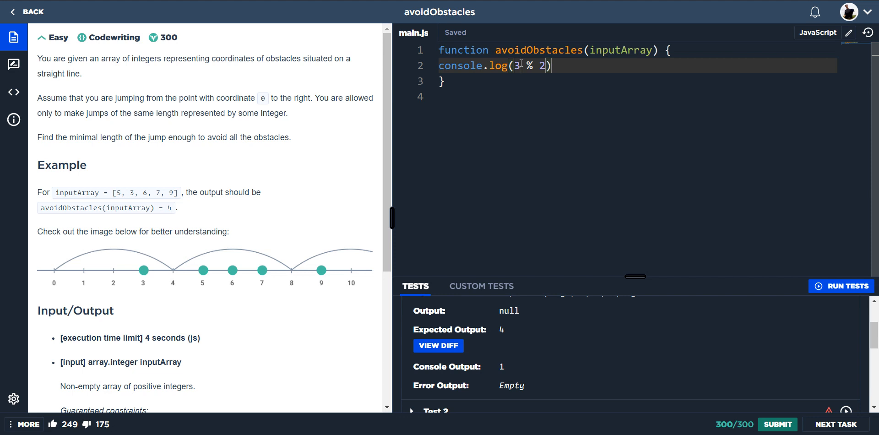
# Log 6 % 2 and run the tests to see 0, then change the expression to 5 % 3.
pyautogui.write('6')
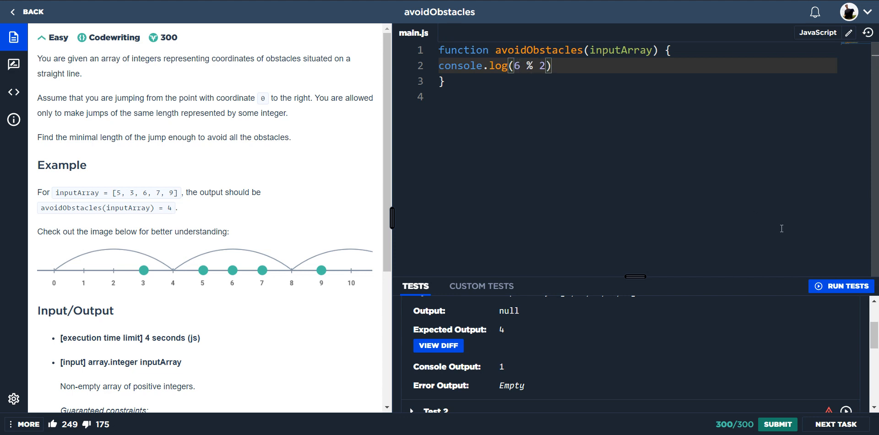
pyautogui.click(840, 286)
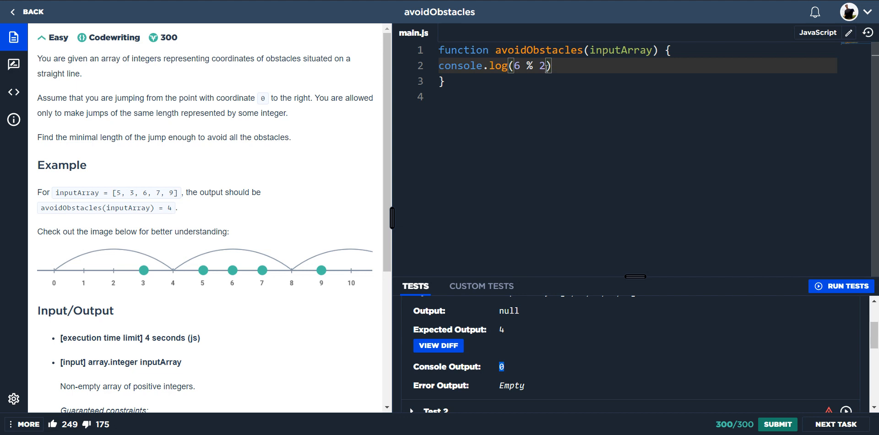
pyautogui.press('Backspace')
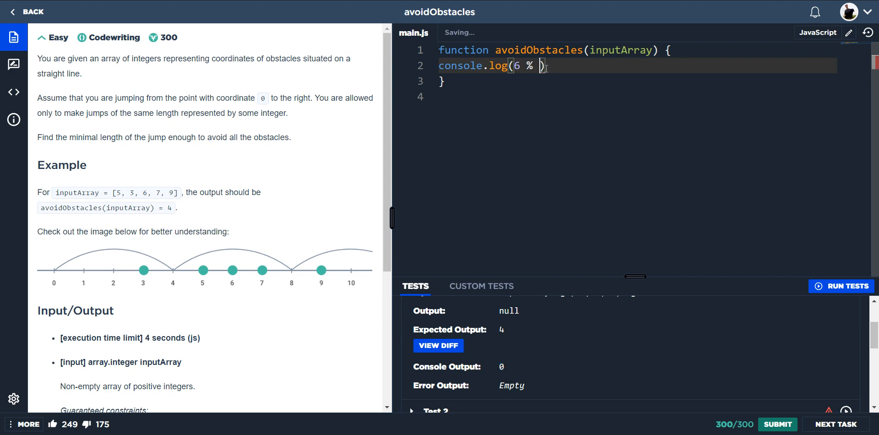
pyautogui.write('3')
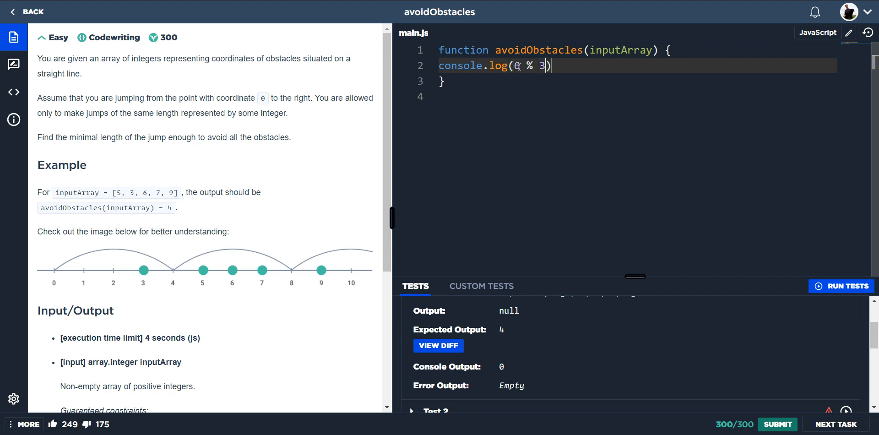
pyautogui.write('5')
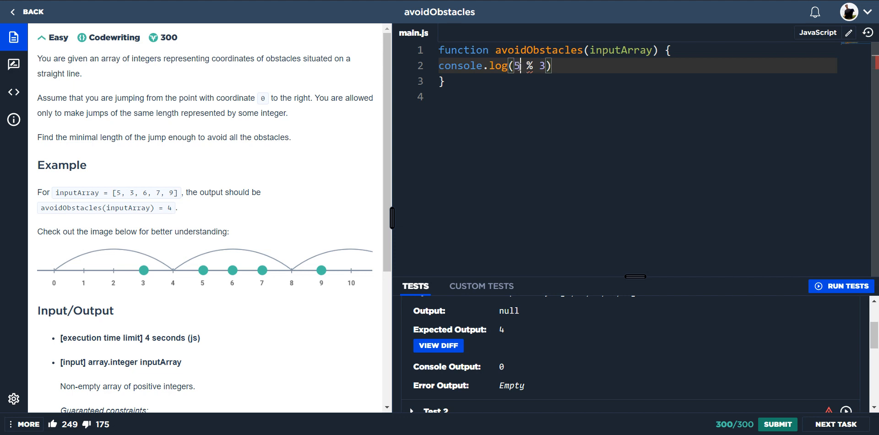
# Run the tests for 5 % 3, then change it to 3 % 3 and check the console output.
pyautogui.click(840, 286)
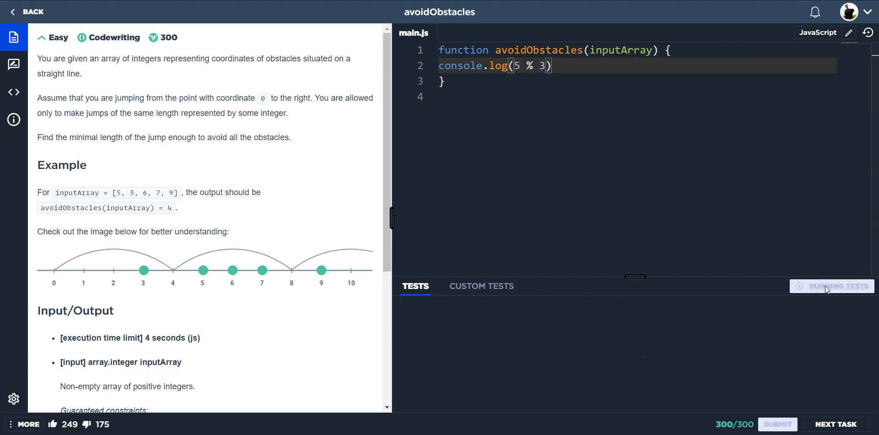
pyautogui.click(839, 285)
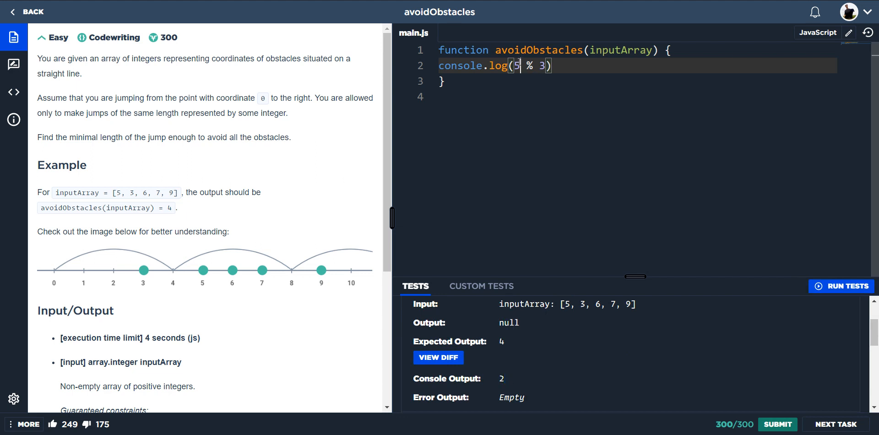
pyautogui.write('3')
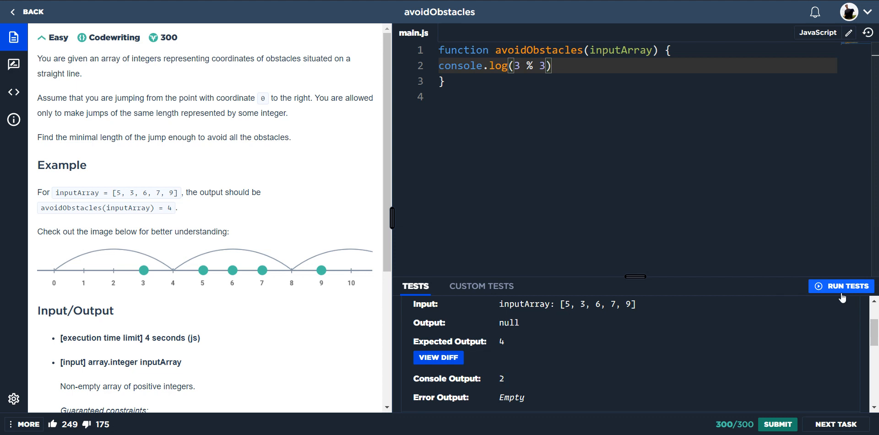
pyautogui.click(840, 286)
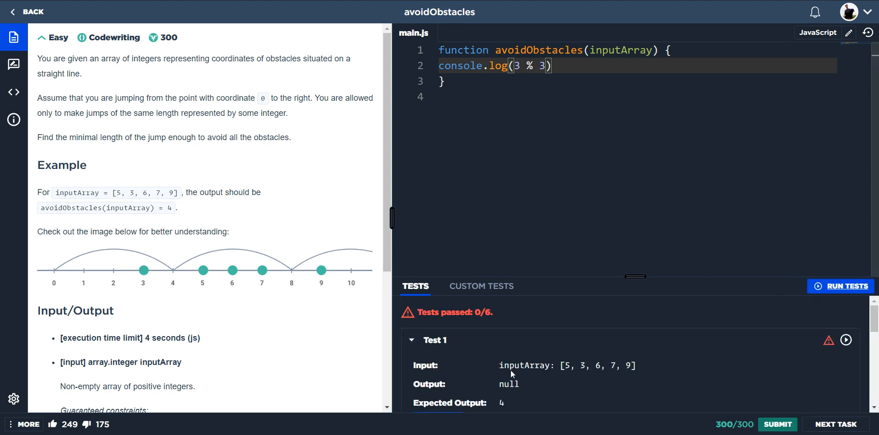
pyautogui.scroll(-3)
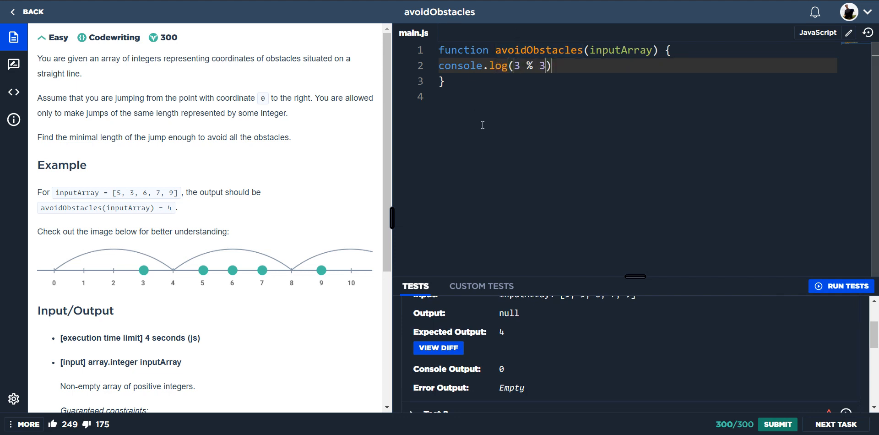
# Log 5 % 4 showing output 1, then delete the console.log line and save.
pyautogui.write('4')
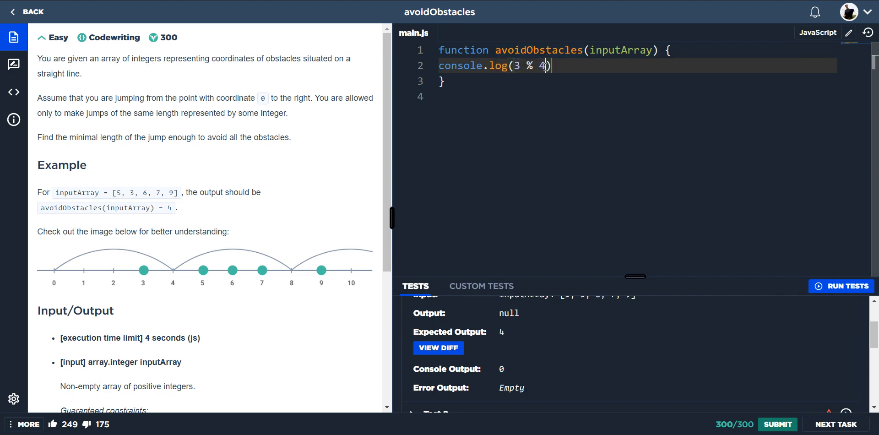
pyautogui.press('Backspace')
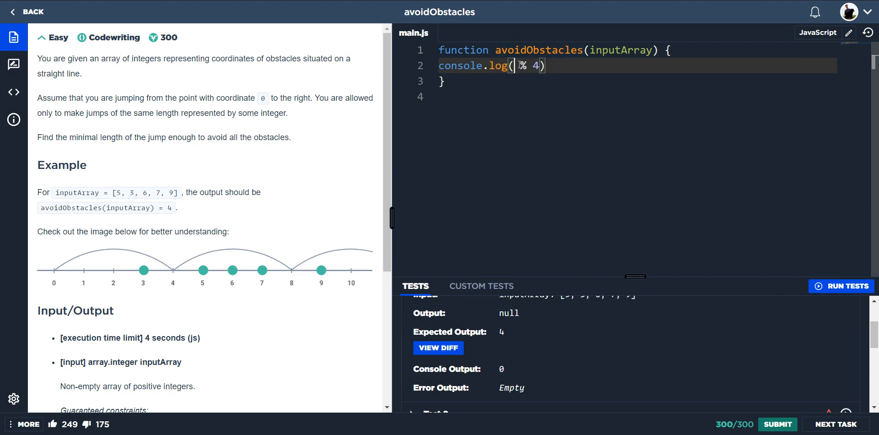
pyautogui.write('5')
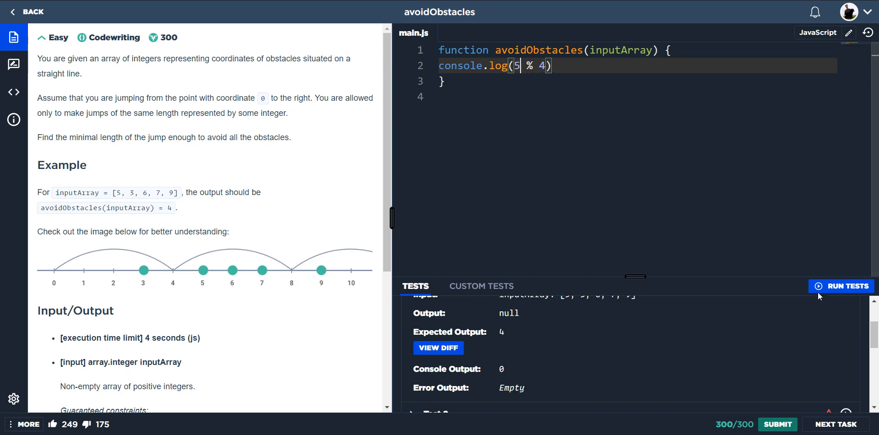
pyautogui.click(840, 286)
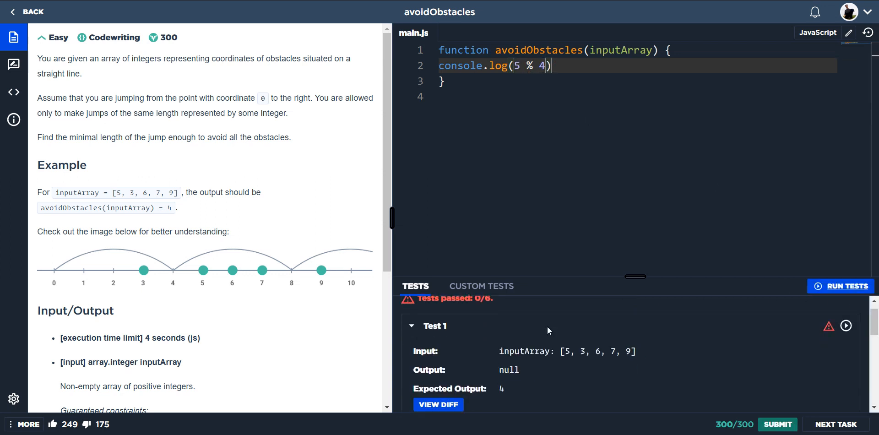
pyautogui.scroll(-3)
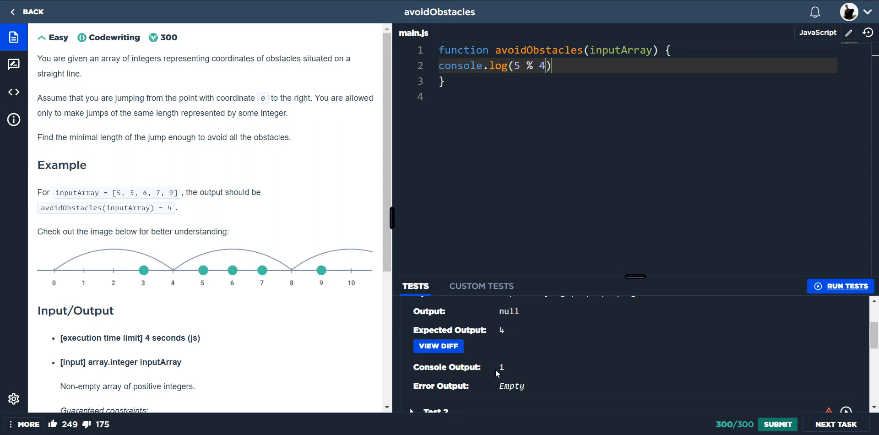
pyautogui.moveTo(523, 57)
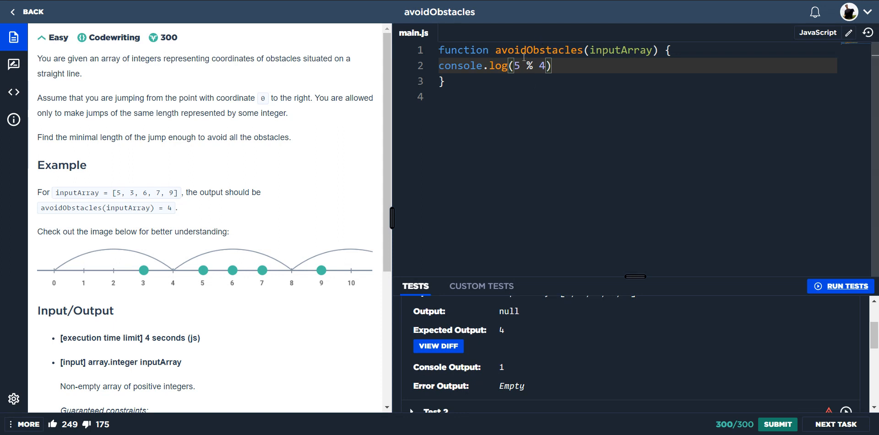
pyautogui.press('Backspace')
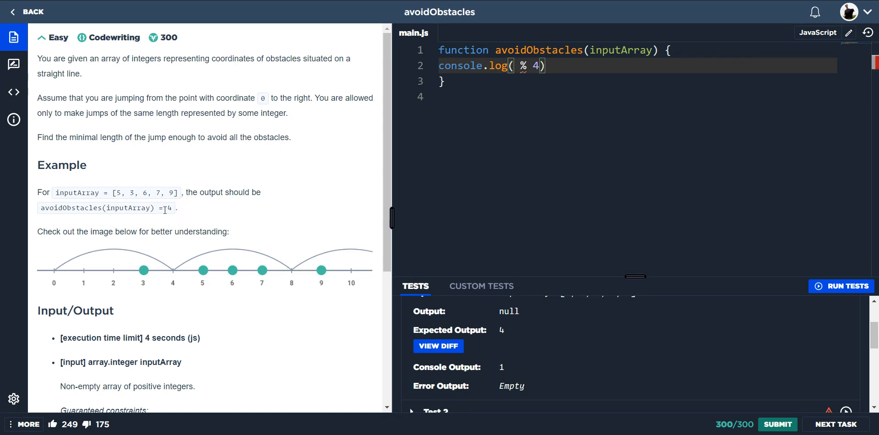
pyautogui.press('ctrl+s')
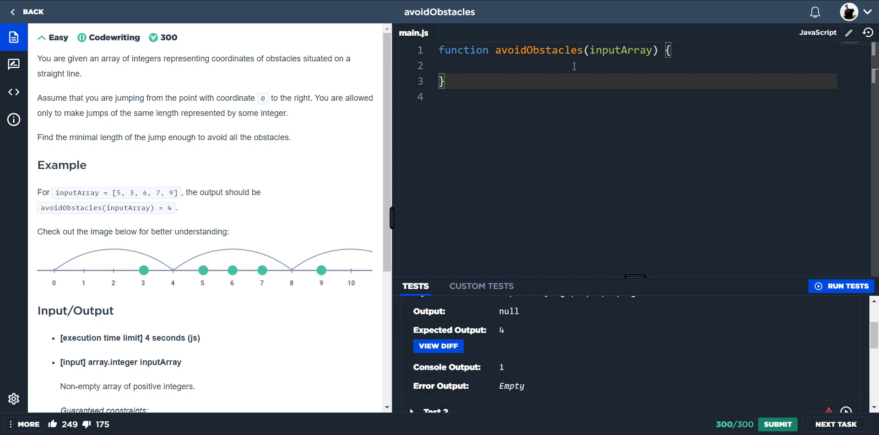
# Write the loop header for(let i = 1; ;i++){ with no end condition in avoidObstacles.
pyautogui.write('for(')
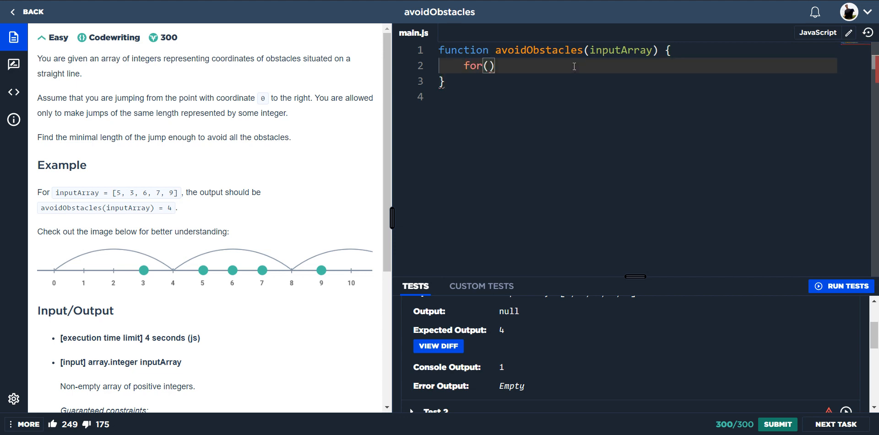
pyautogui.write('let i =')
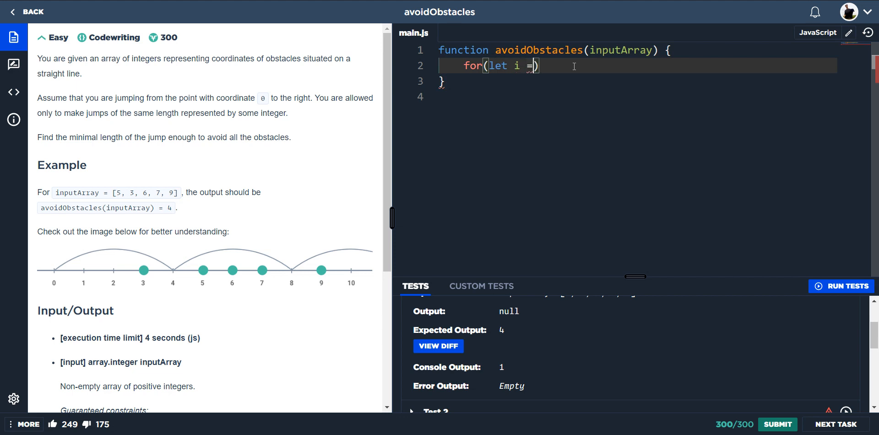
pyautogui.write('1')
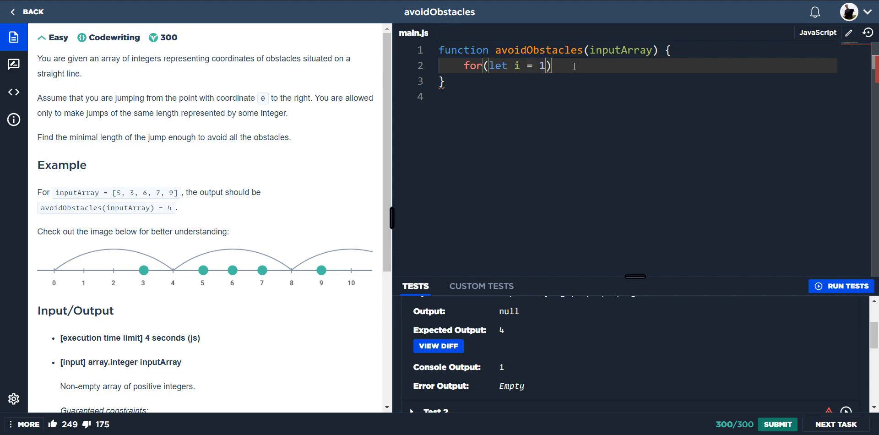
pyautogui.write(';')
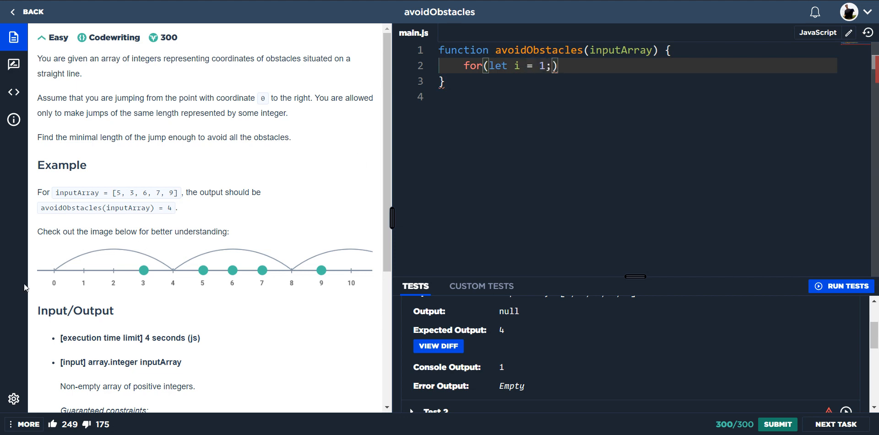
pyautogui.moveTo(81, 273)
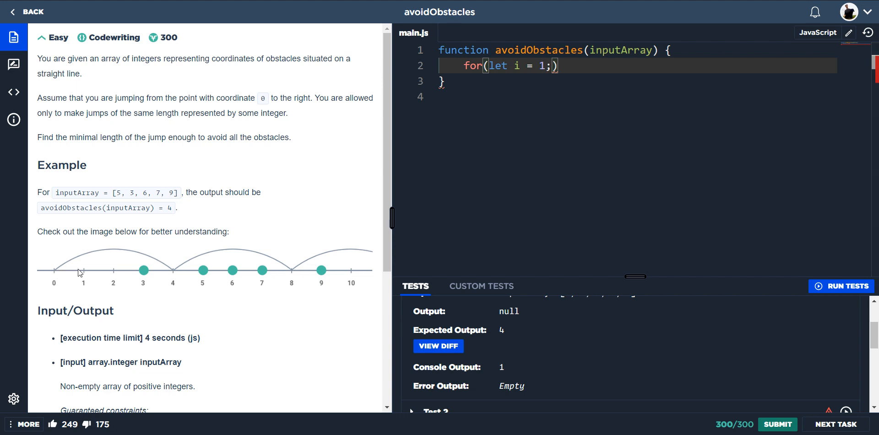
pyautogui.moveTo(318, 252)
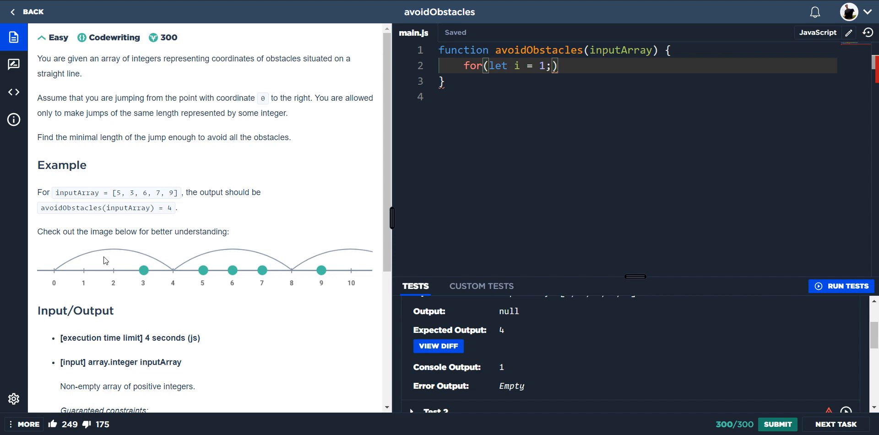
pyautogui.moveTo(53, 272)
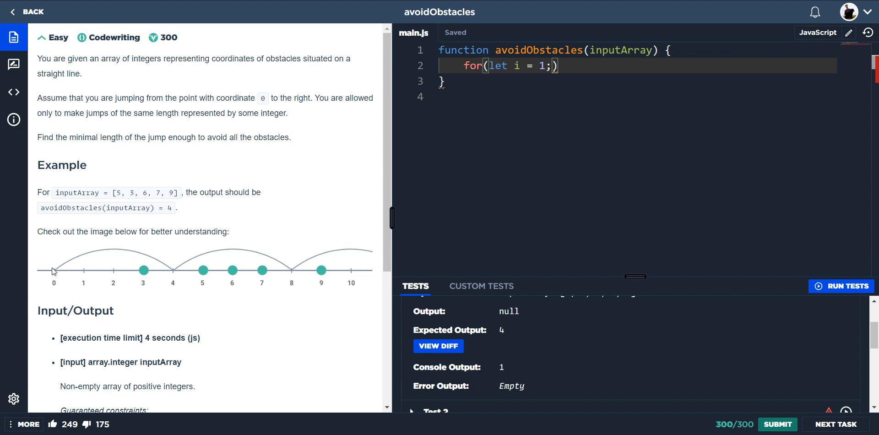
pyautogui.moveTo(573, 80)
pyautogui.write(' ; ')
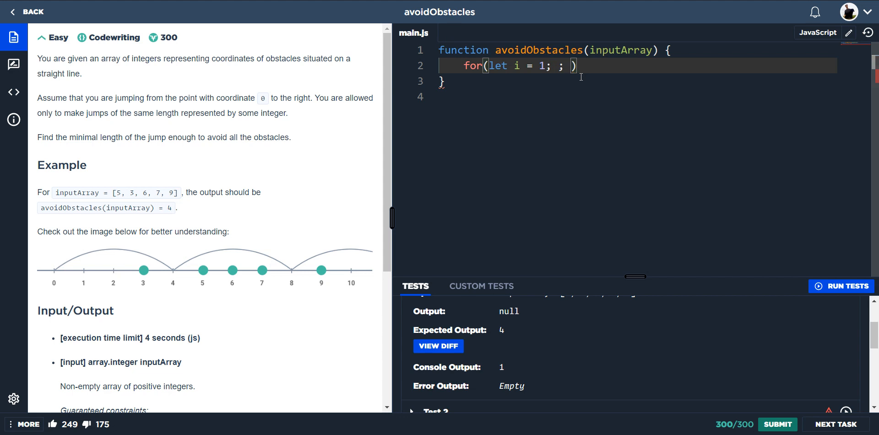
pyautogui.press('Backspace')
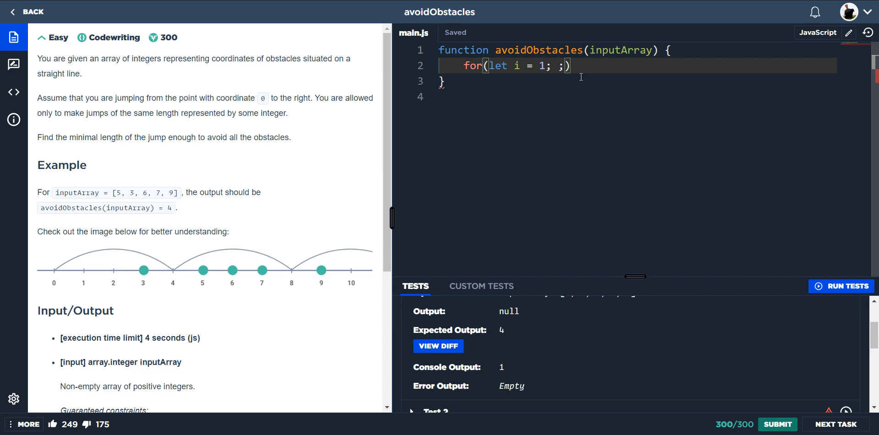
pyautogui.write('i')
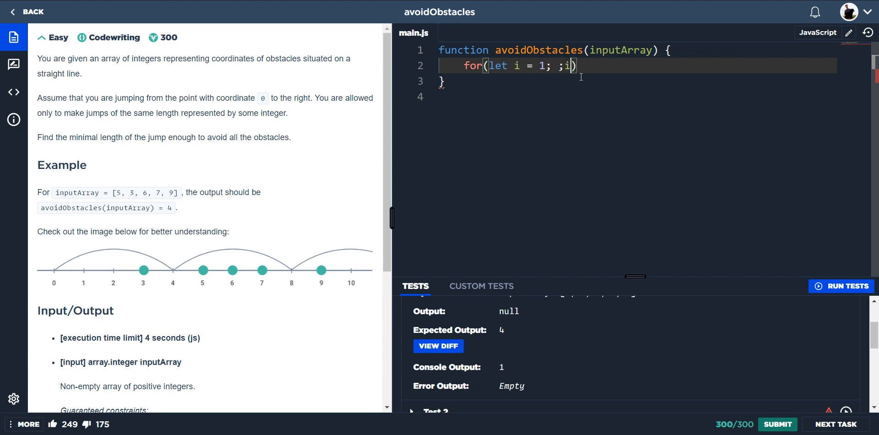
pyautogui.write('++')
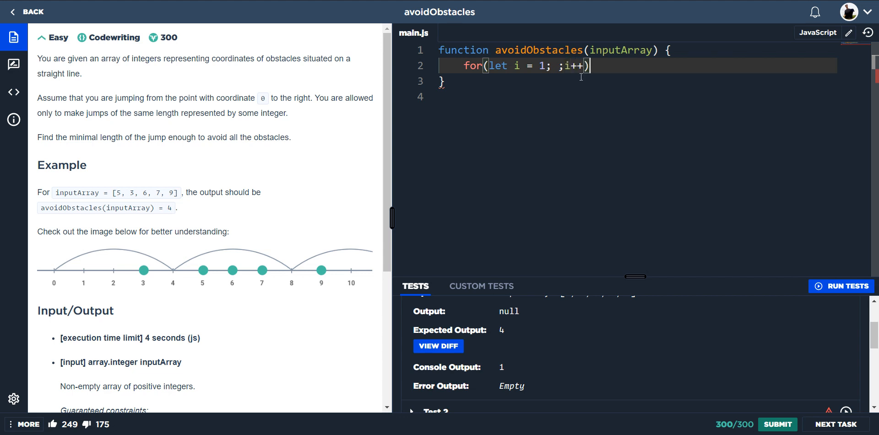
pyautogui.write('{')
pyautogui.write('if(')
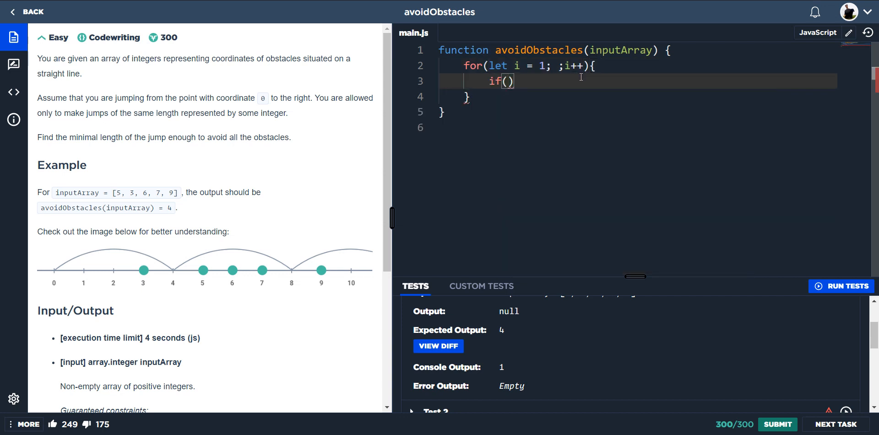
# Write the condition inputArray.every(element => element % i) inside the if.
pyautogui.write('inputArray')
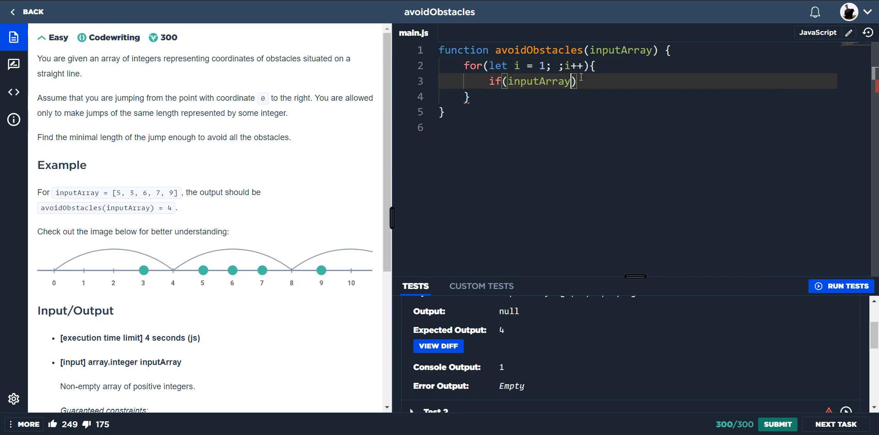
pyautogui.write('.every(elemen')
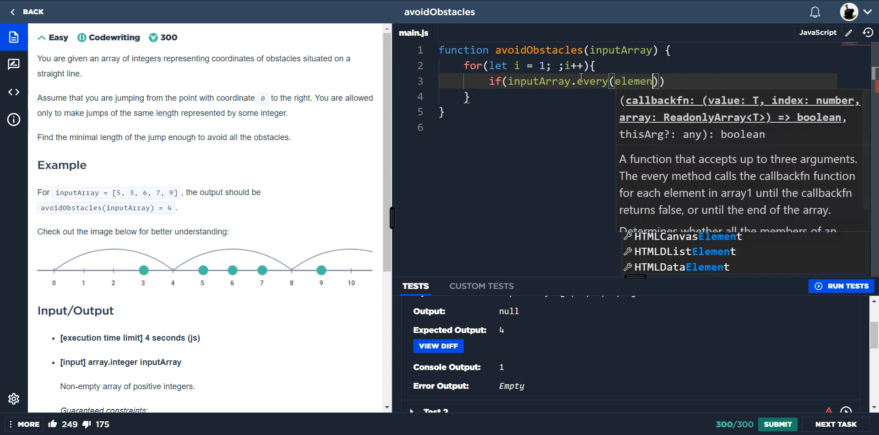
pyautogui.write('=>')
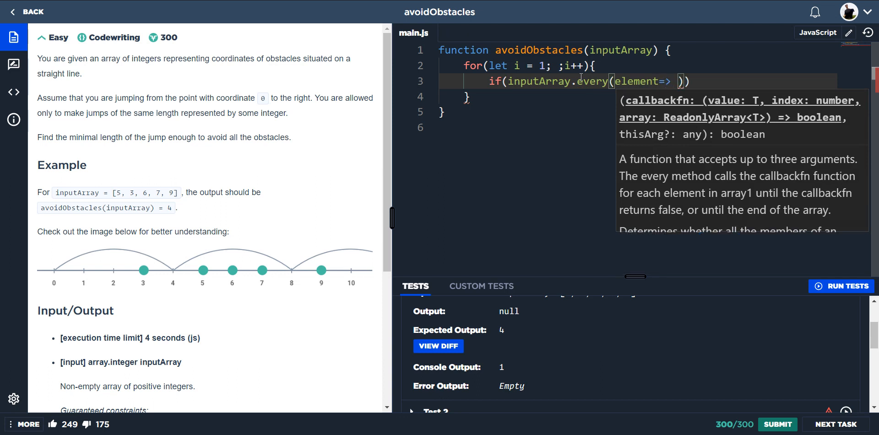
pyautogui.write('element')
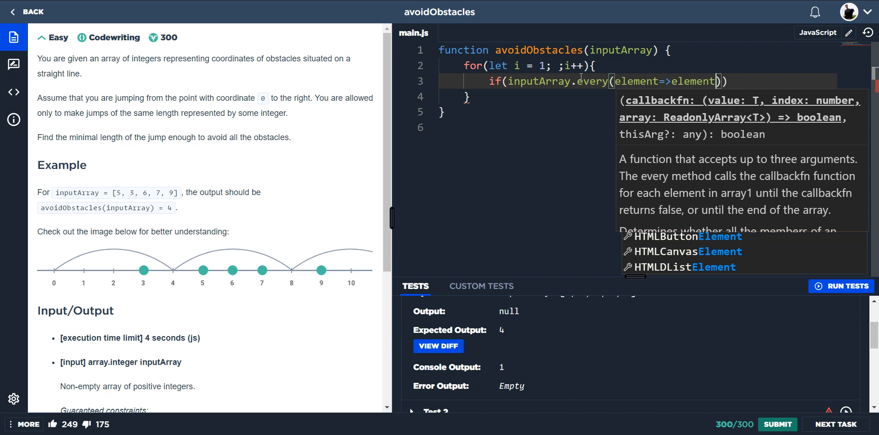
pyautogui.write('%i')
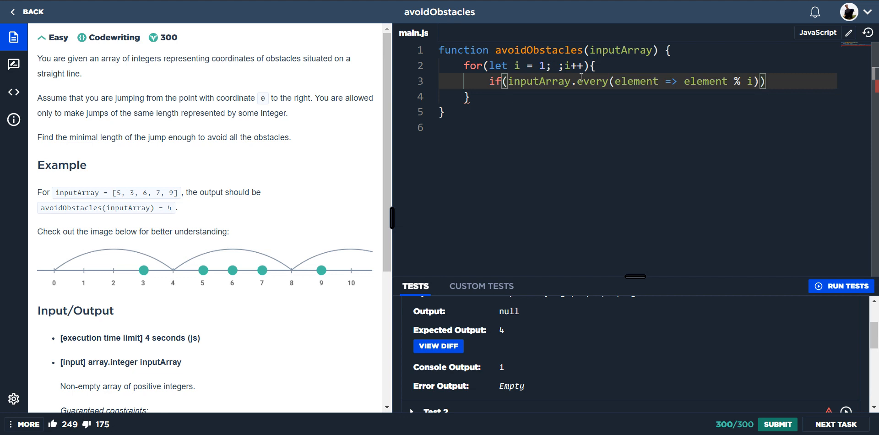
# Add return i on the next line and settle the remainder check as != 0.
pyautogui.press('Enter')
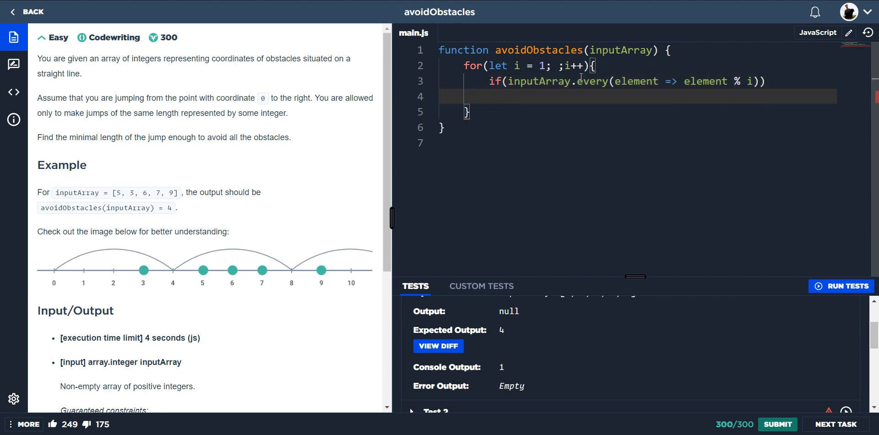
pyautogui.write('return')
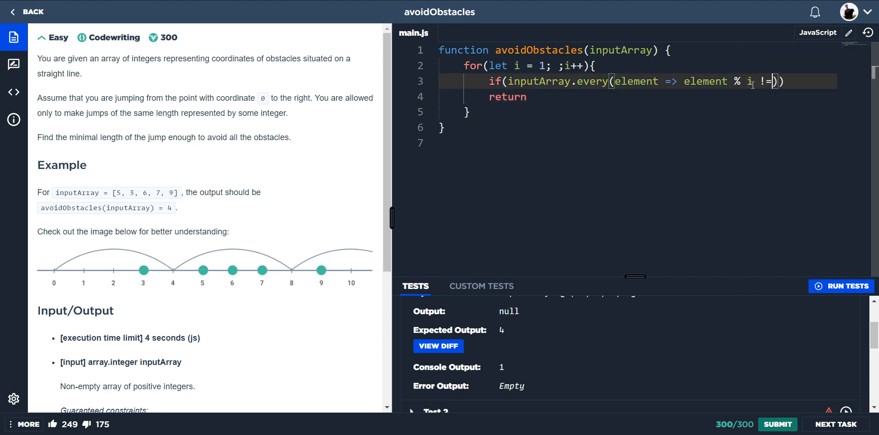
pyautogui.write('0')
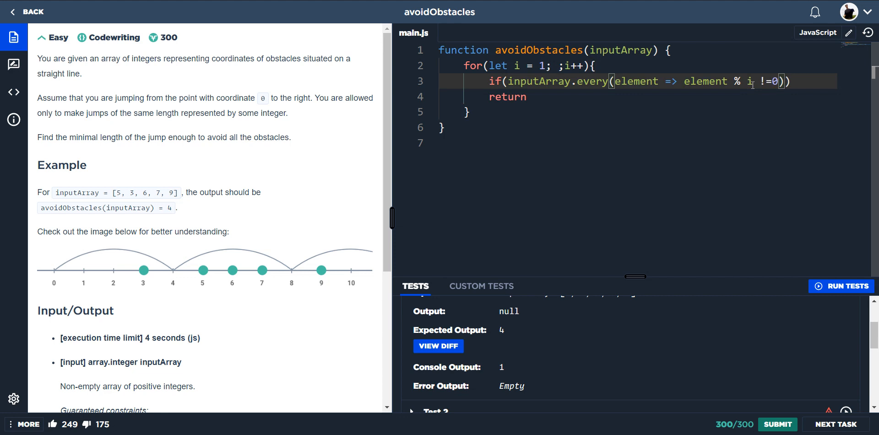
pyautogui.press('Backspace')
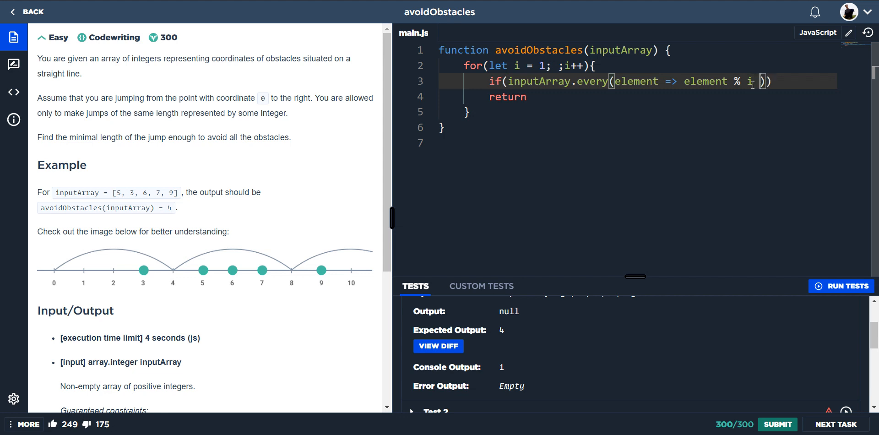
pyautogui.write('!=0')
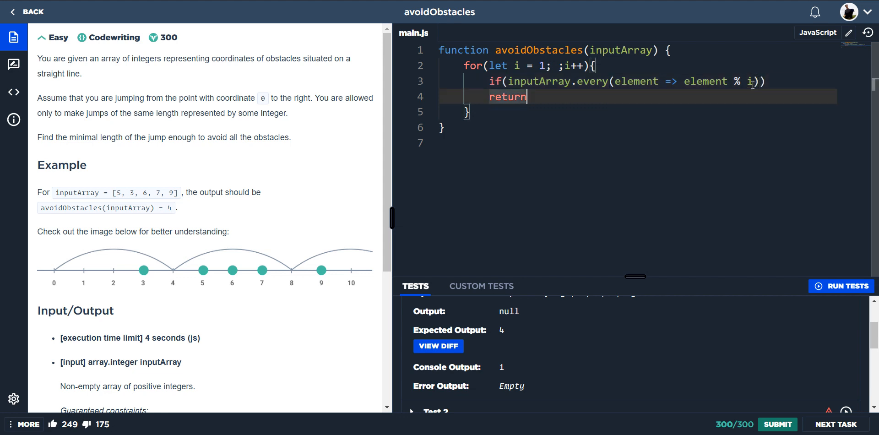
pyautogui.write('i')
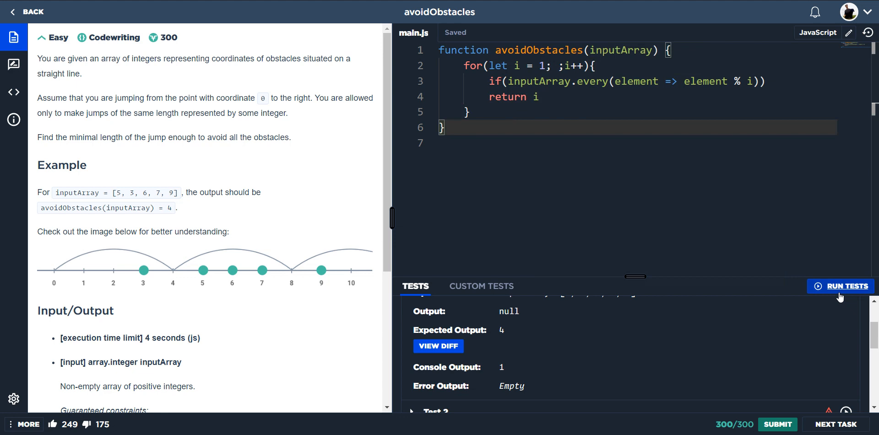
# Run the tests to get 6/6 passing and submit the avoidObstacles solution.
pyautogui.click(840, 286)
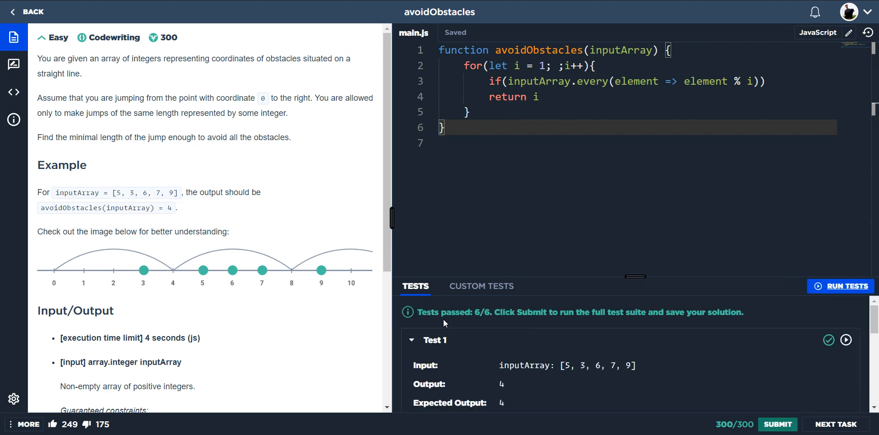
pyautogui.click(777, 424)
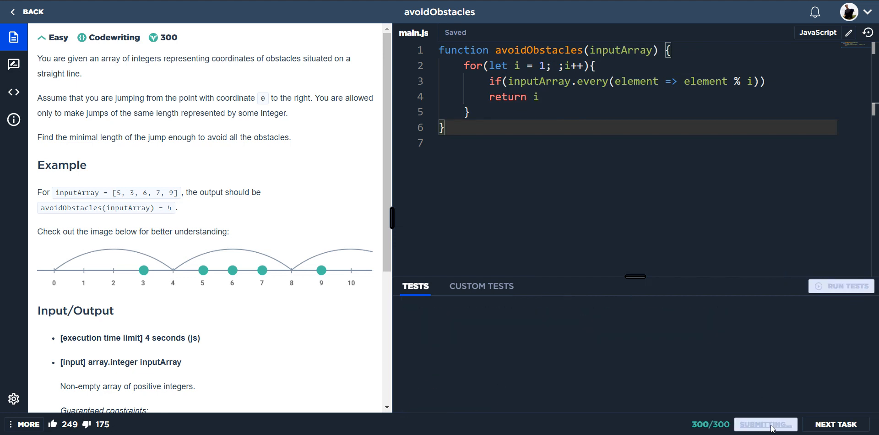